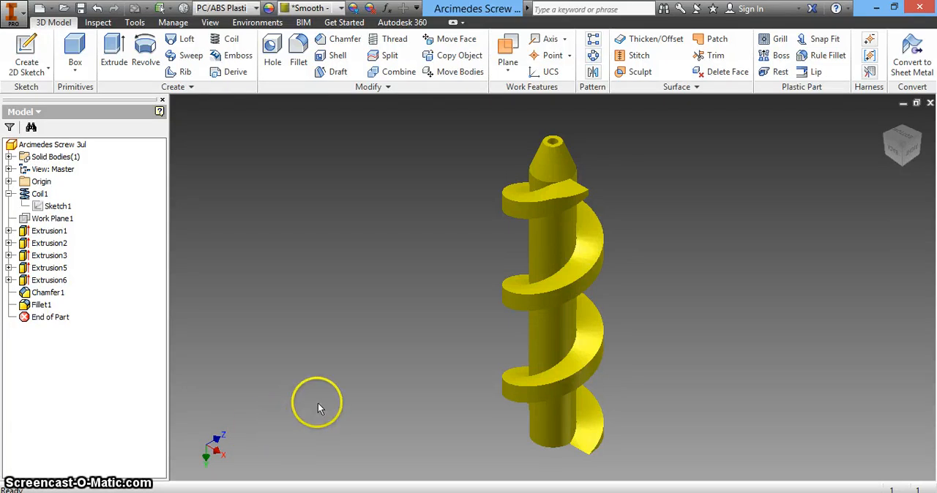
mouse_move(419, 395)
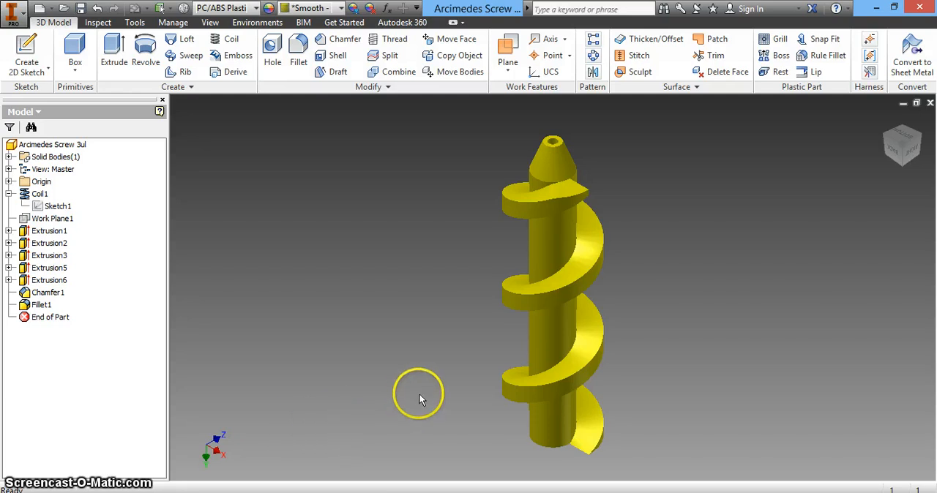
mouse_move(13, 13)
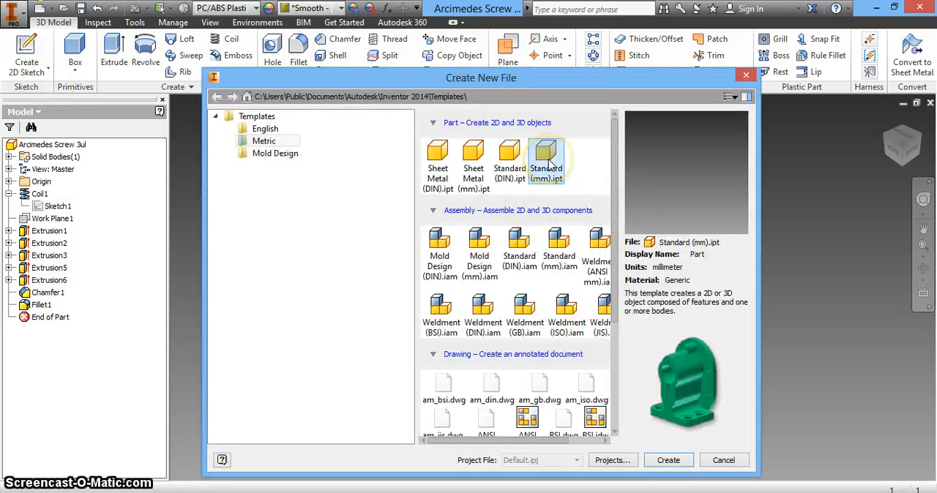
Create a metric Standard (mm) part, then orbit the screw model to a tilted view.
click(667, 460)
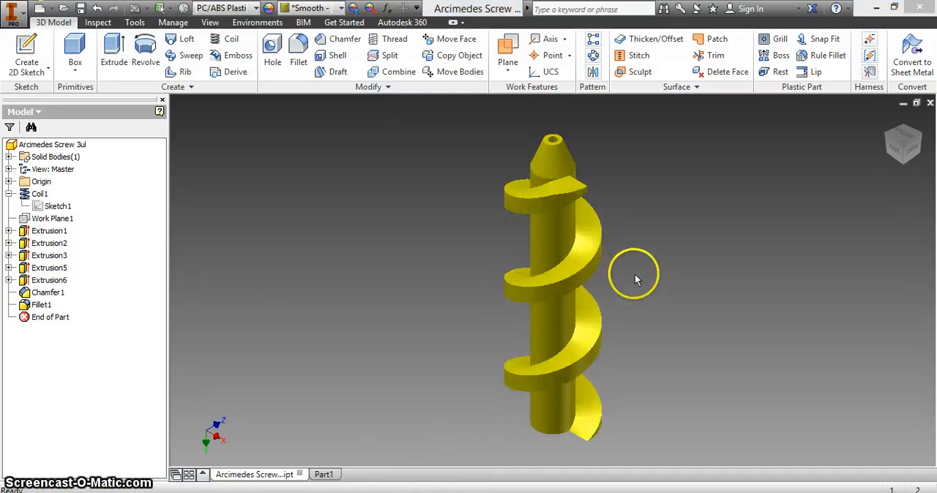
mouse_move(765, 284)
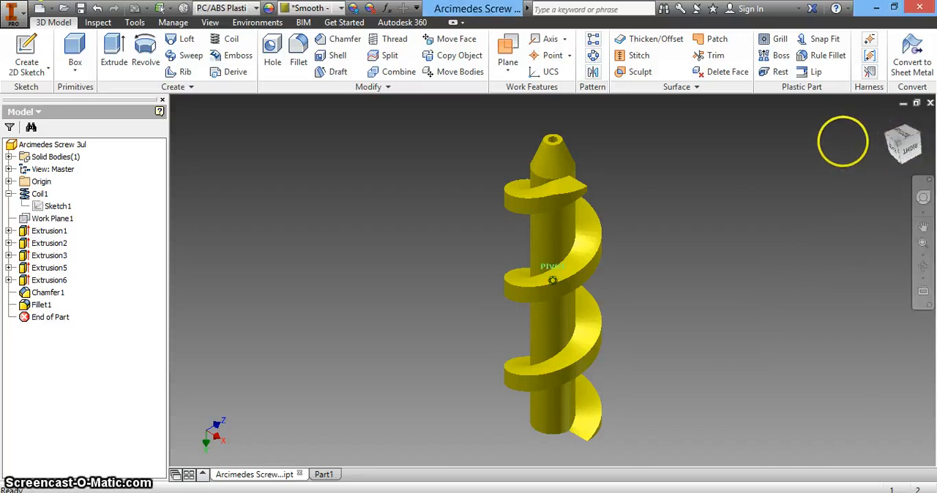
drag(552, 280, 772, 208)
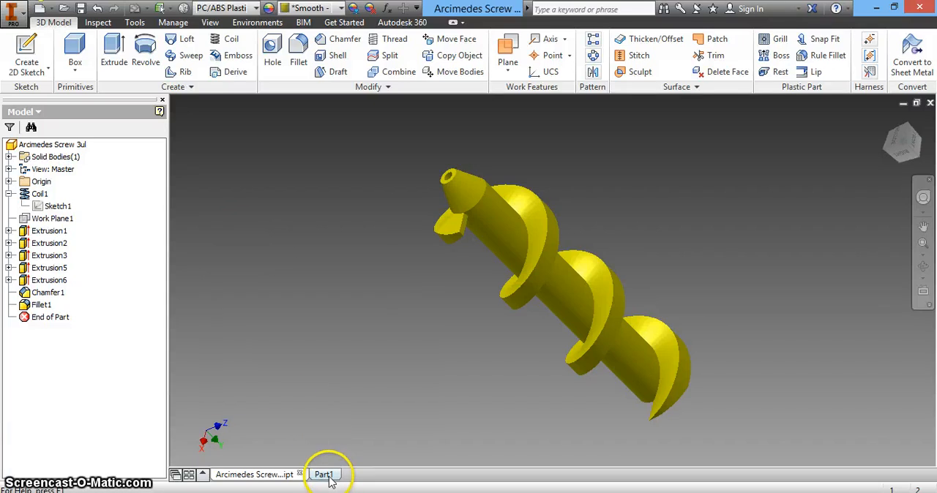
Make the empty Part1 document the active window.
click(322, 474)
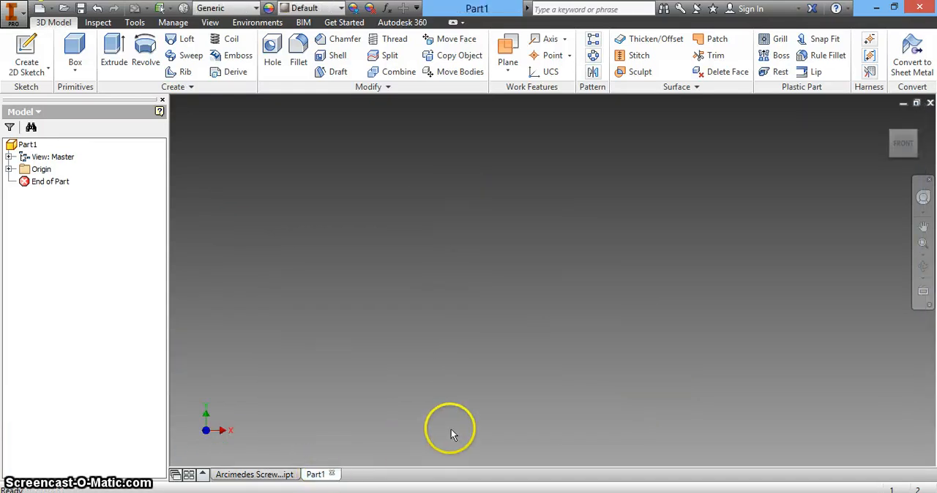
mouse_move(359, 256)
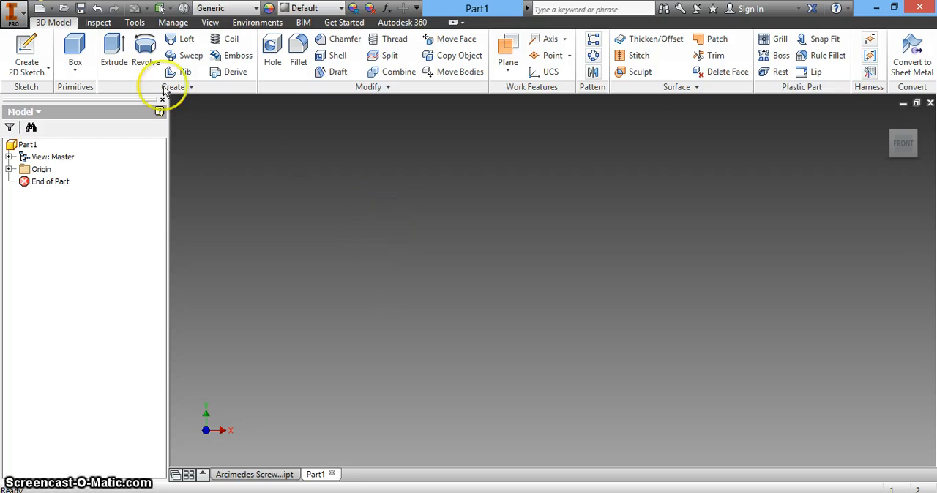
mouse_move(469, 259)
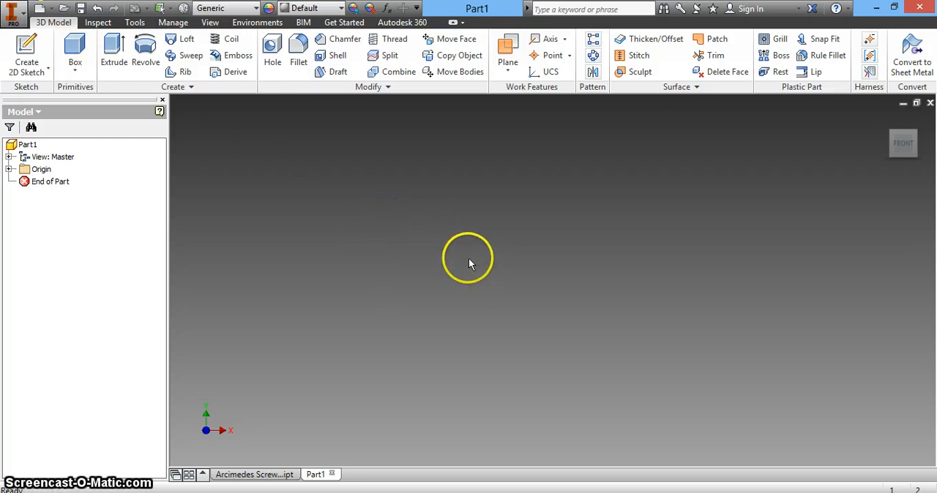
Start Sketch1 and draw a 5 by 3 mm rectangle anchored at the origin.
click(26, 51)
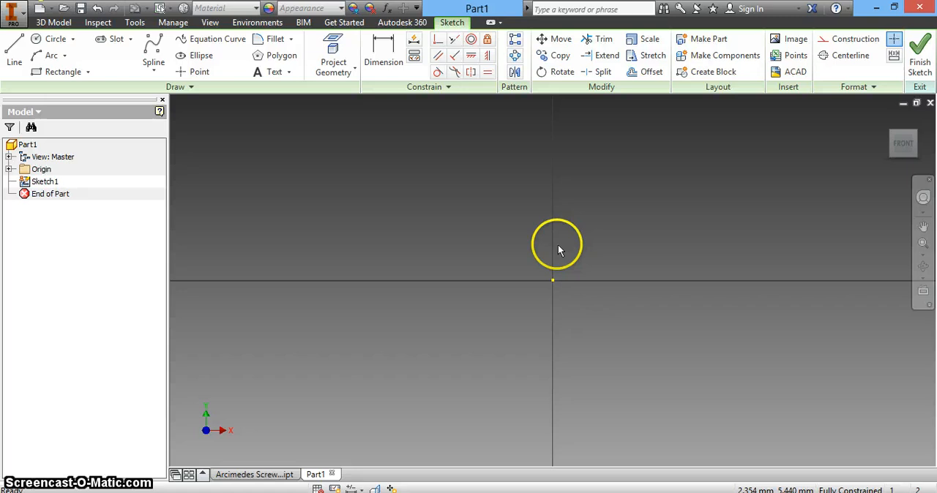
mouse_move(546, 246)
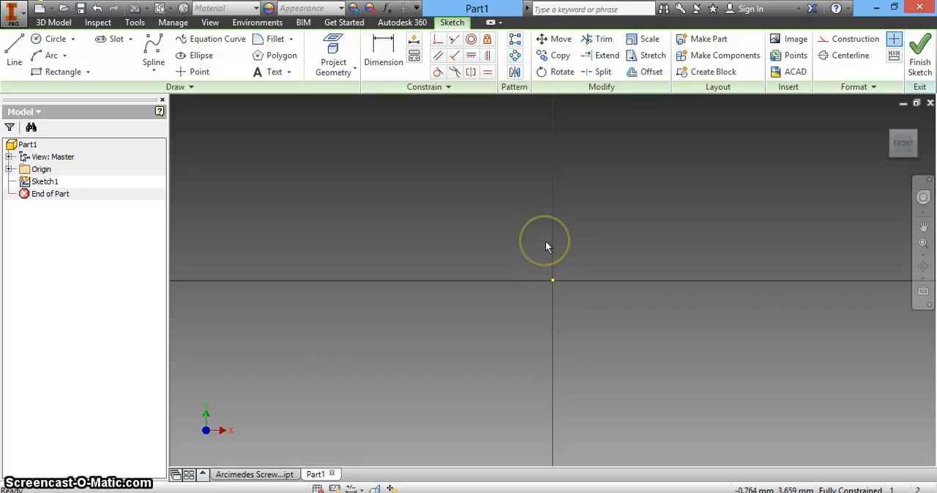
mouse_move(411, 182)
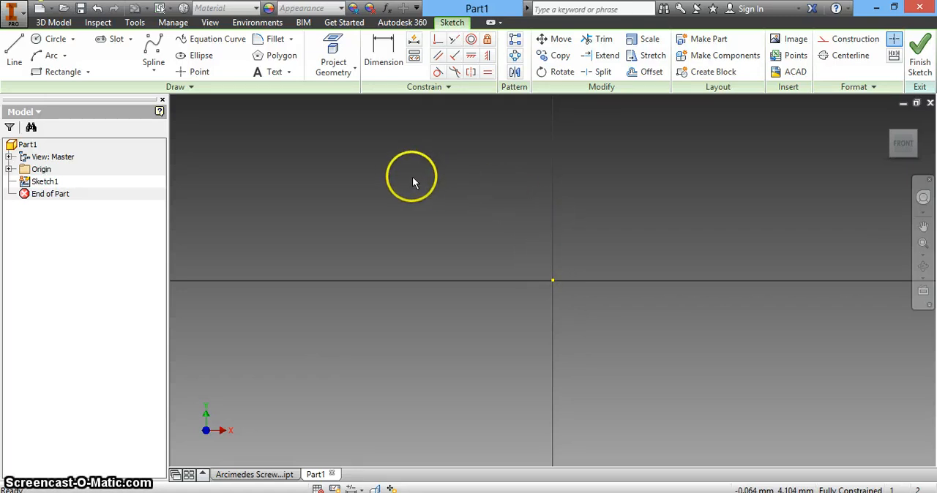
mouse_move(533, 247)
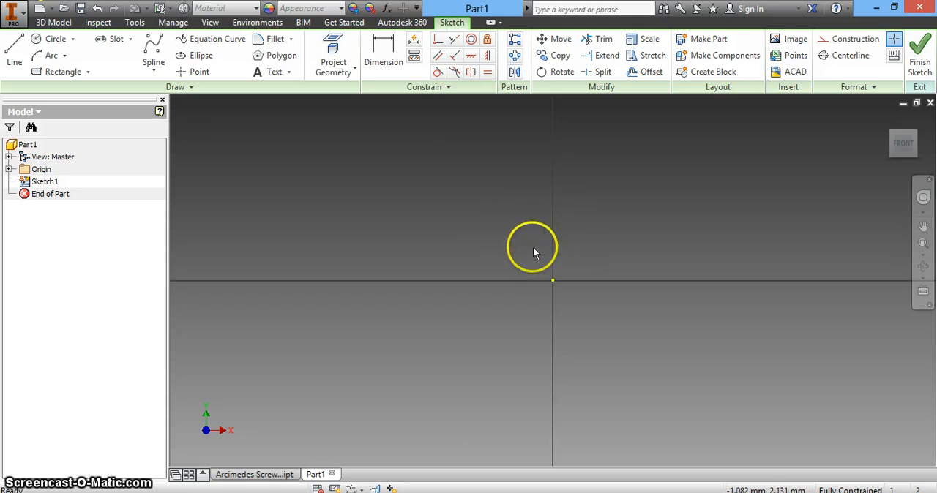
mouse_move(216, 121)
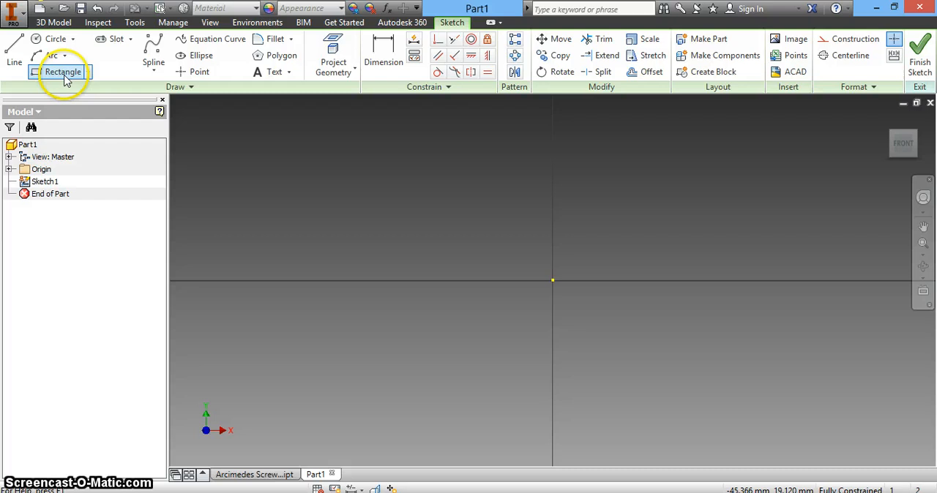
click(62, 72)
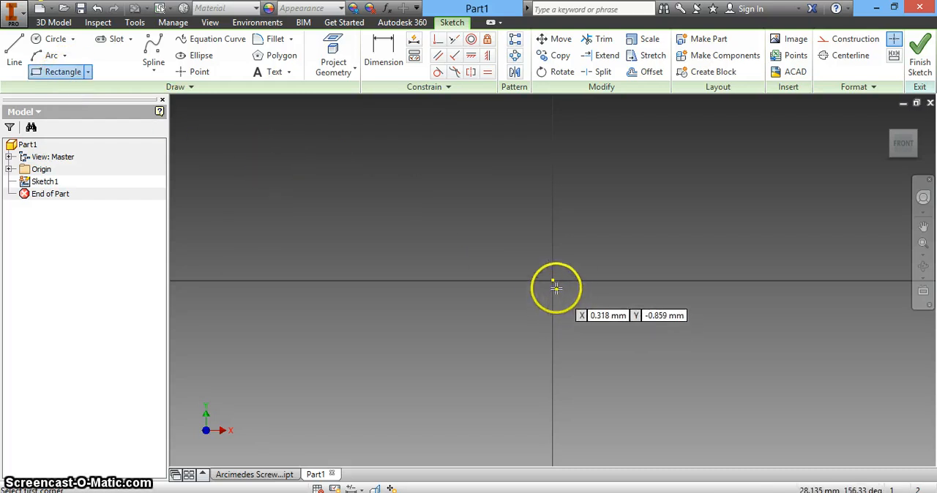
click(555, 287)
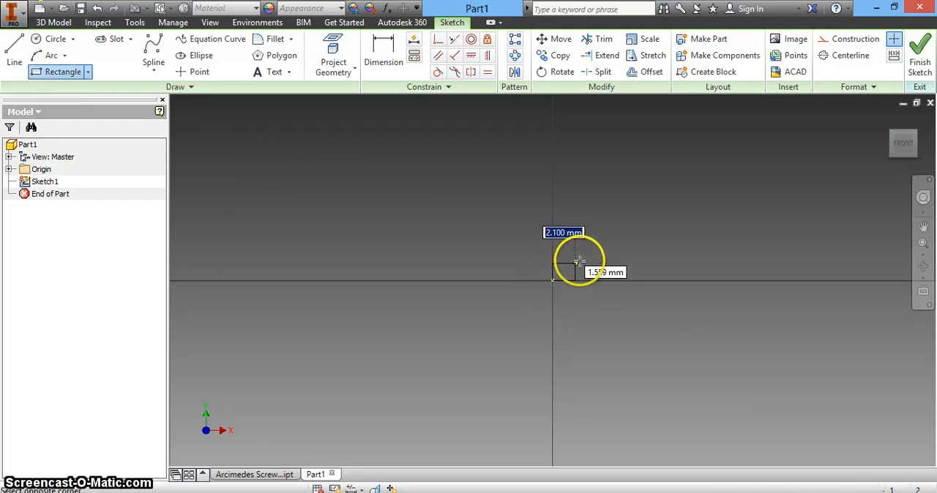
mouse_move(629, 240)
text(5.000)
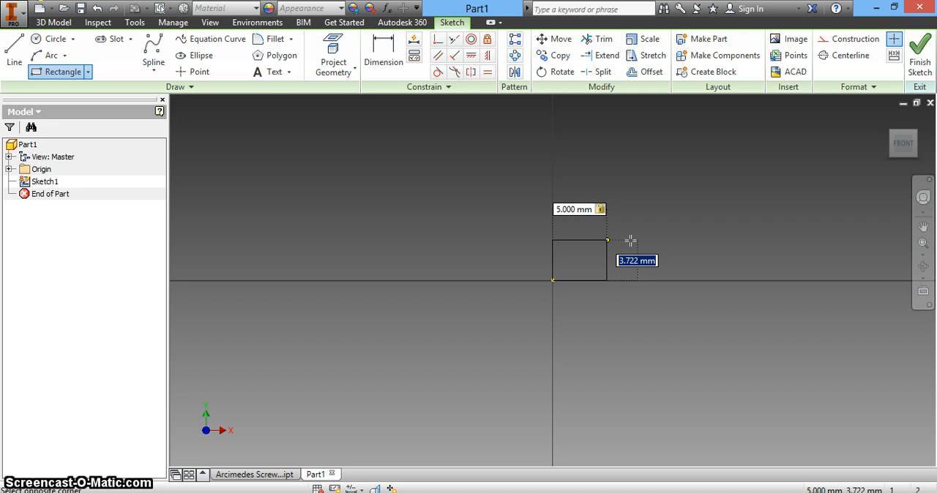
text(3)
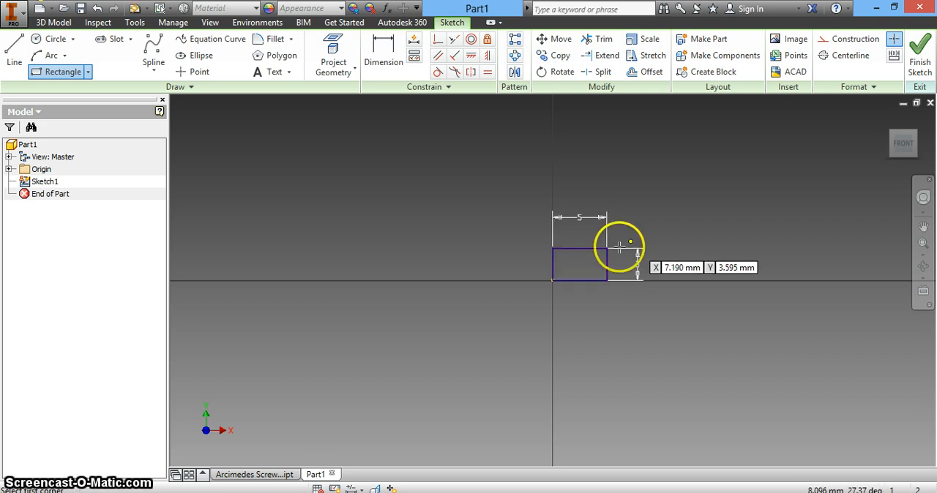
mouse_move(620, 205)
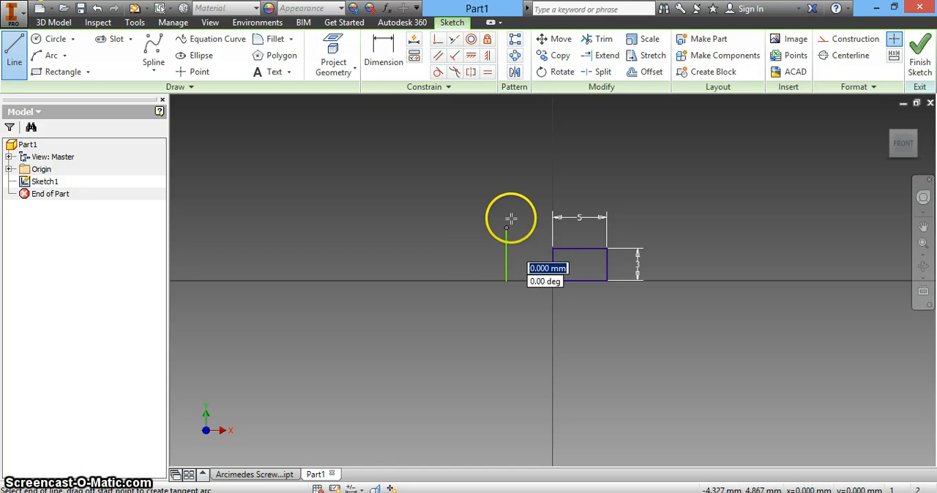
Dimension the vertical line 7.5 mm from the rectangle edge and finish Sketch1.
click(383, 55)
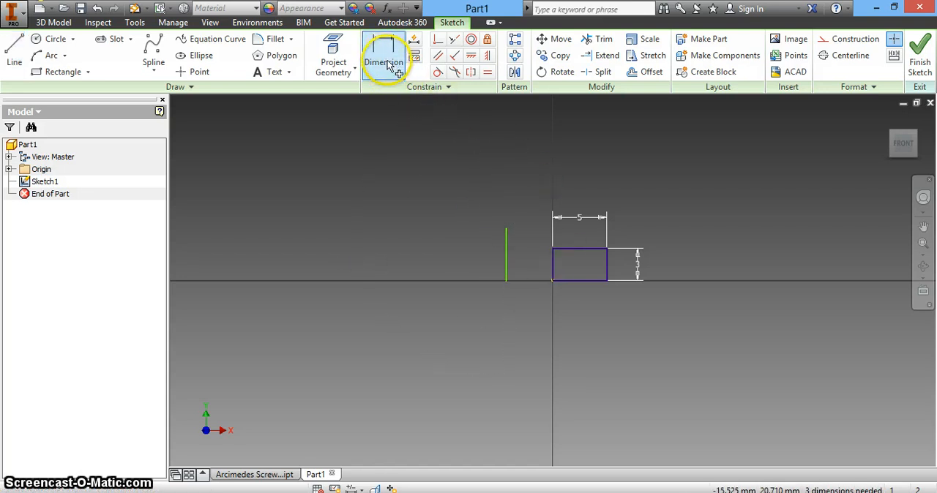
click(384, 55)
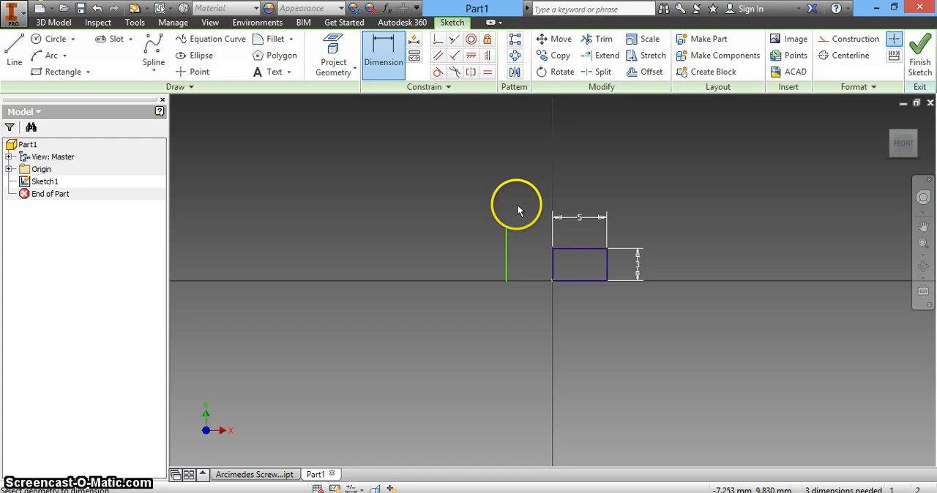
mouse_move(611, 268)
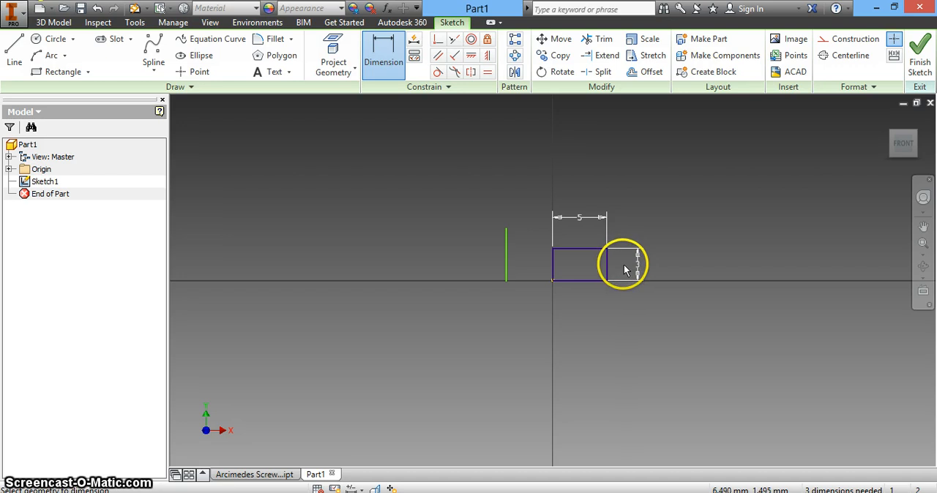
mouse_move(624, 269)
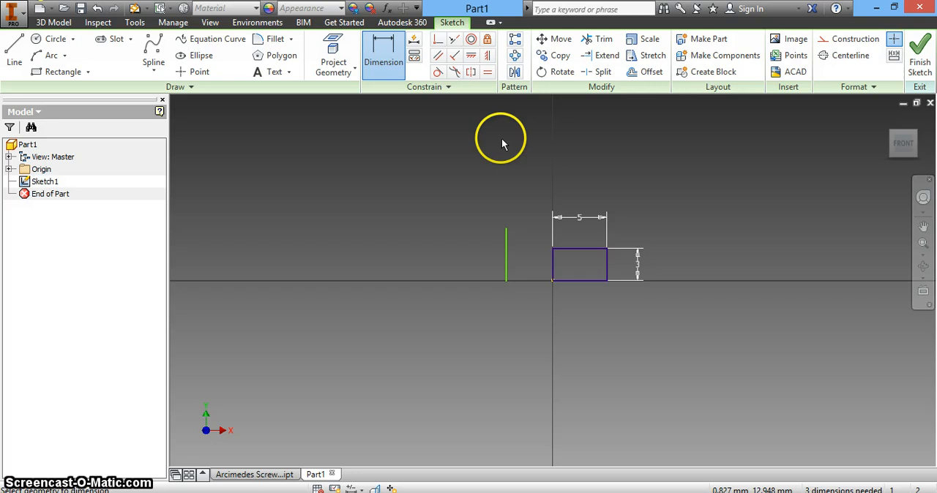
mouse_move(627, 187)
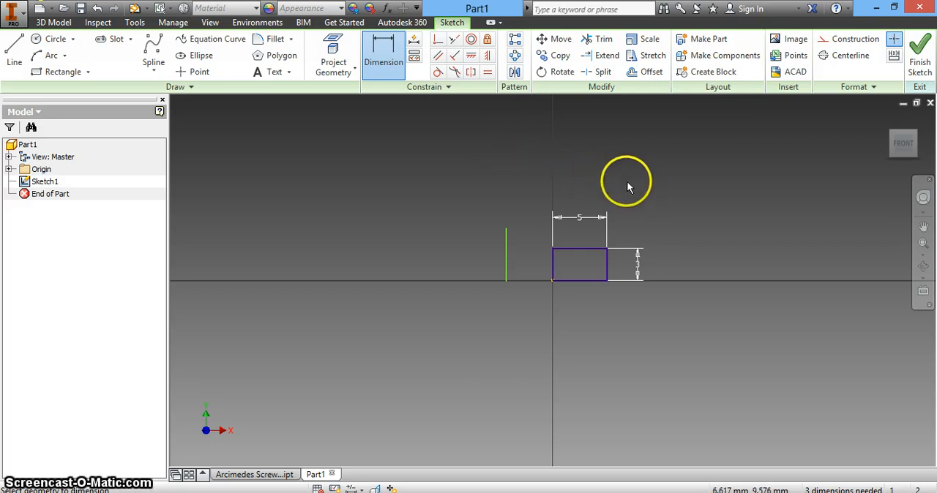
mouse_move(515, 240)
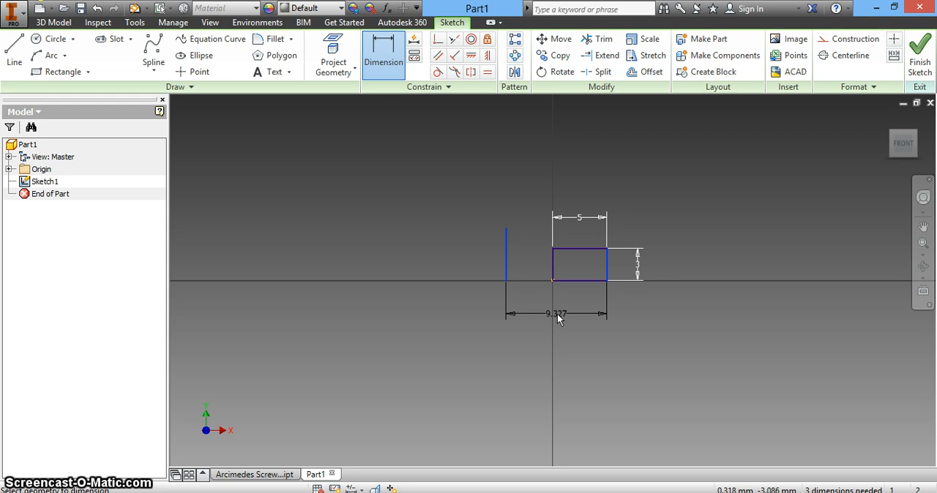
click(556, 314)
text(7.)
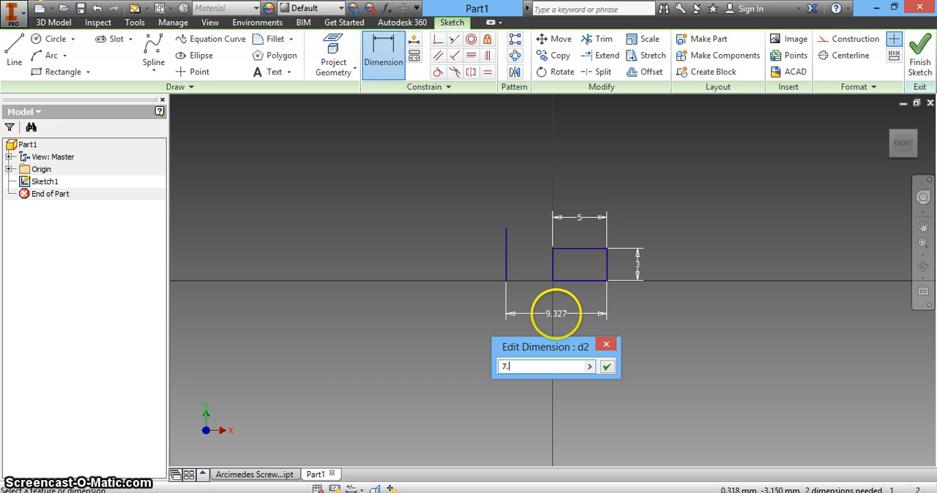
click(607, 366)
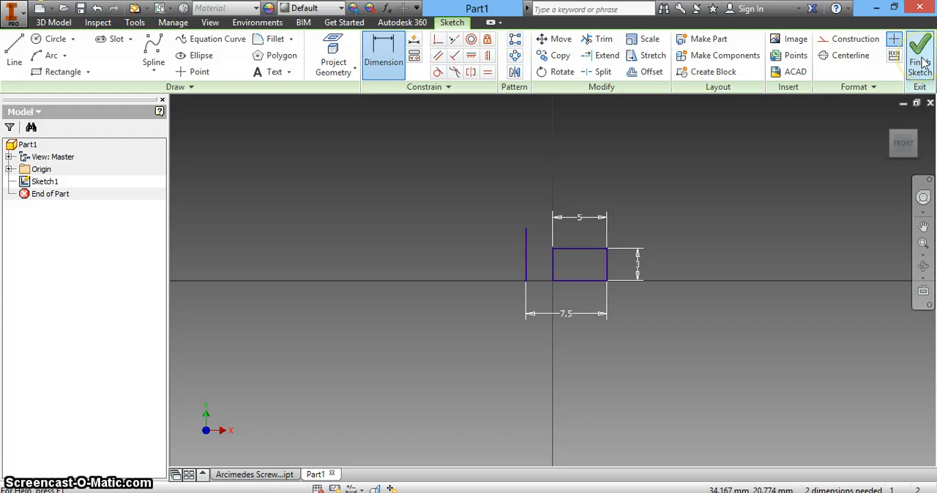
click(919, 52)
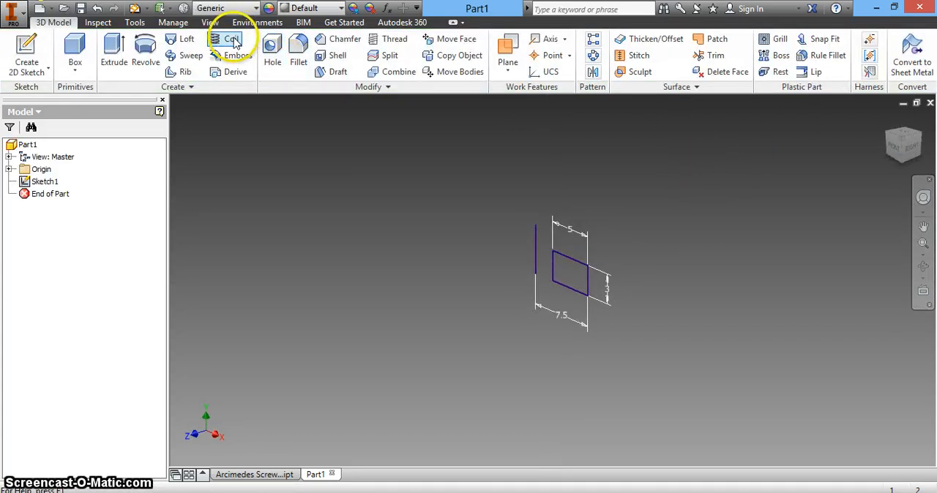
mouse_move(231, 39)
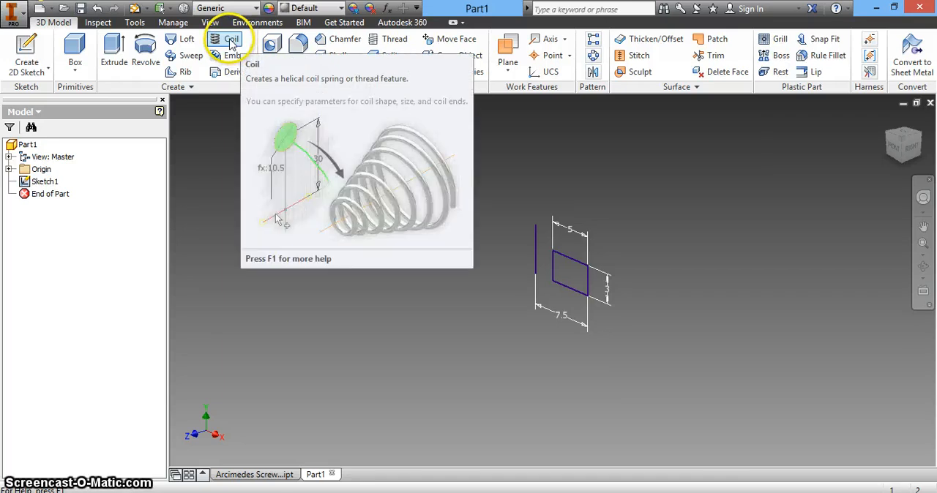
Launch the Coil feature and move its dialog closer to the sketch.
click(231, 38)
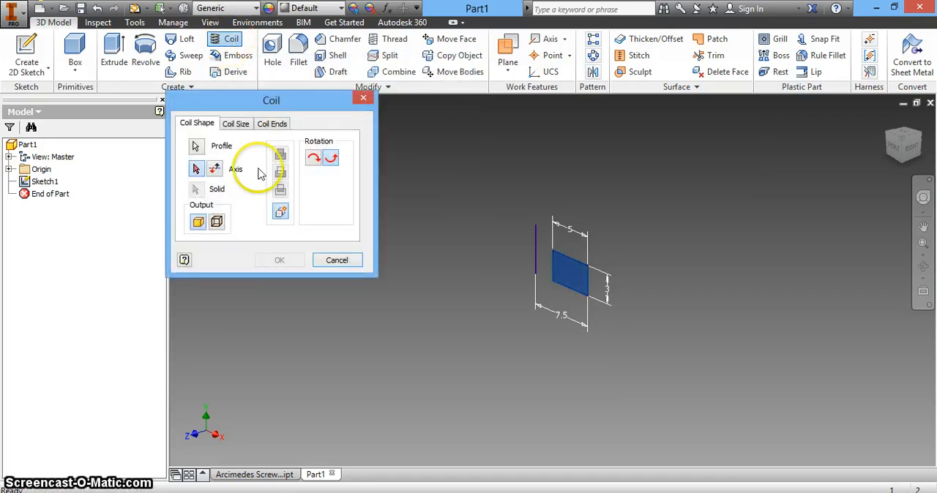
mouse_move(161, 150)
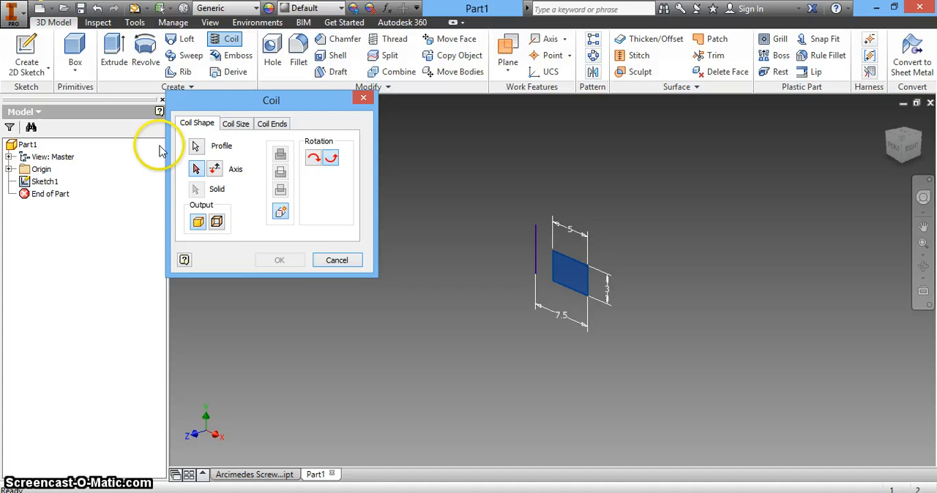
drag(271, 100, 363, 179)
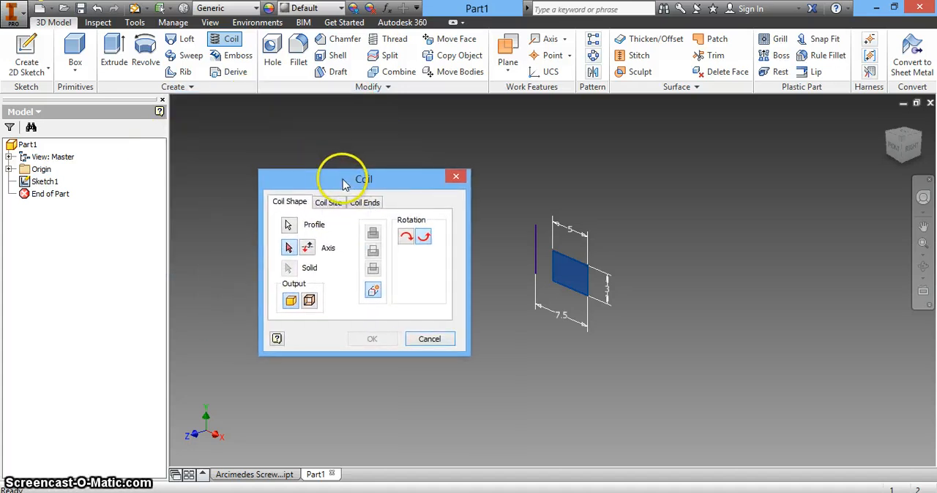
mouse_move(526, 263)
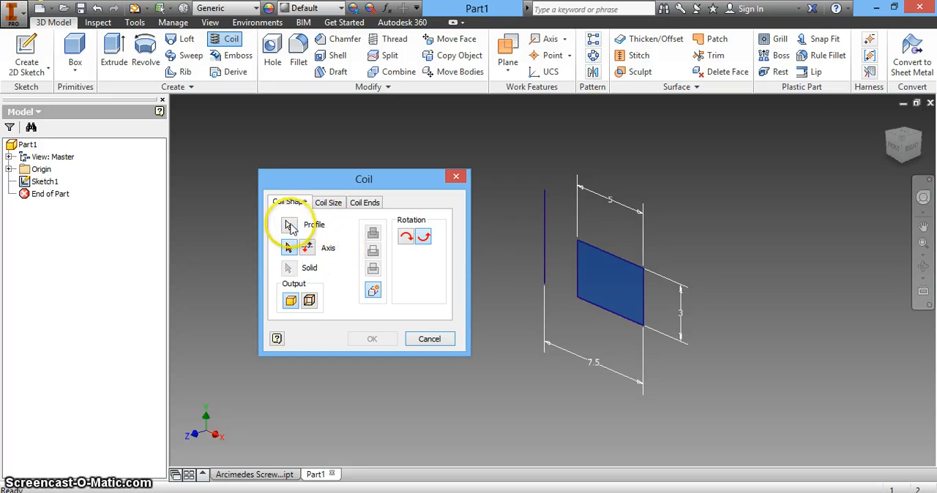
mouse_move(584, 286)
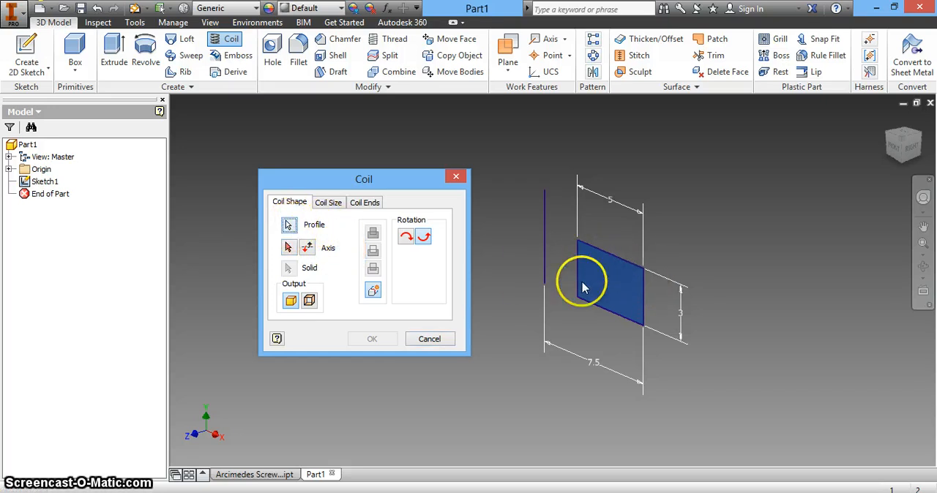
mouse_move(582, 265)
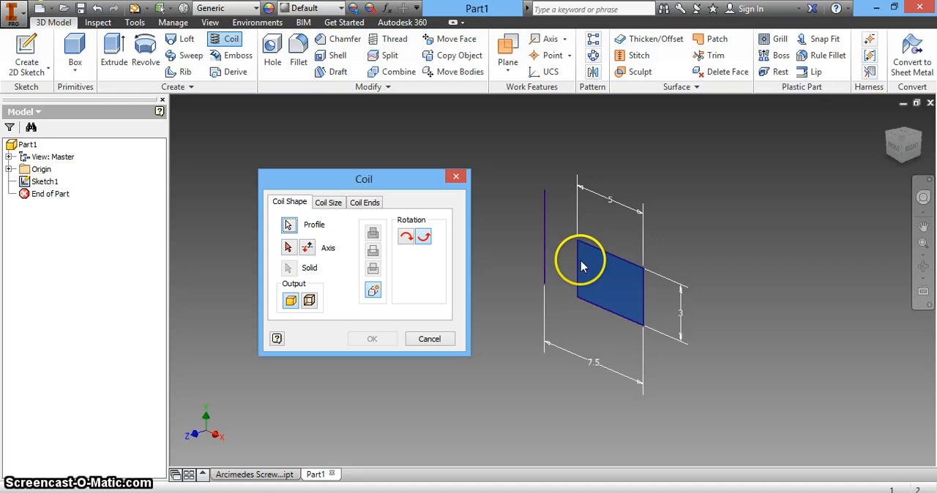
mouse_move(591, 298)
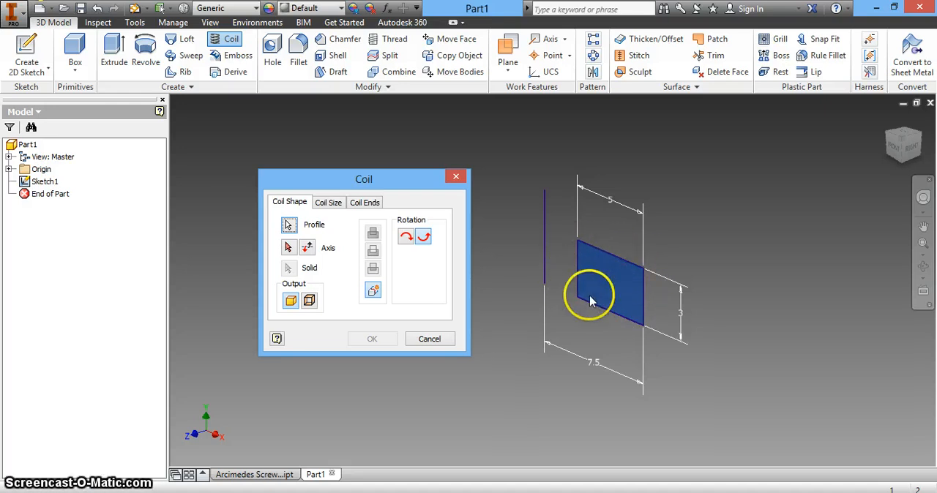
mouse_move(641, 318)
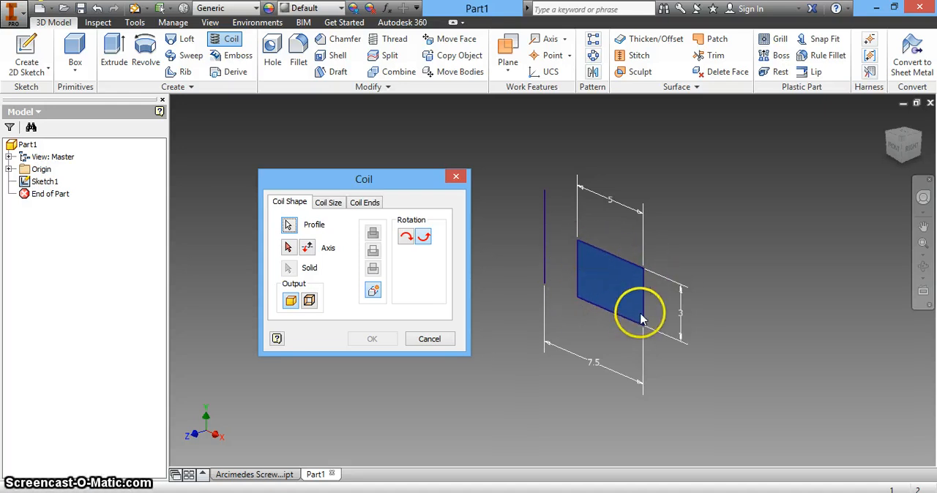
mouse_move(335, 182)
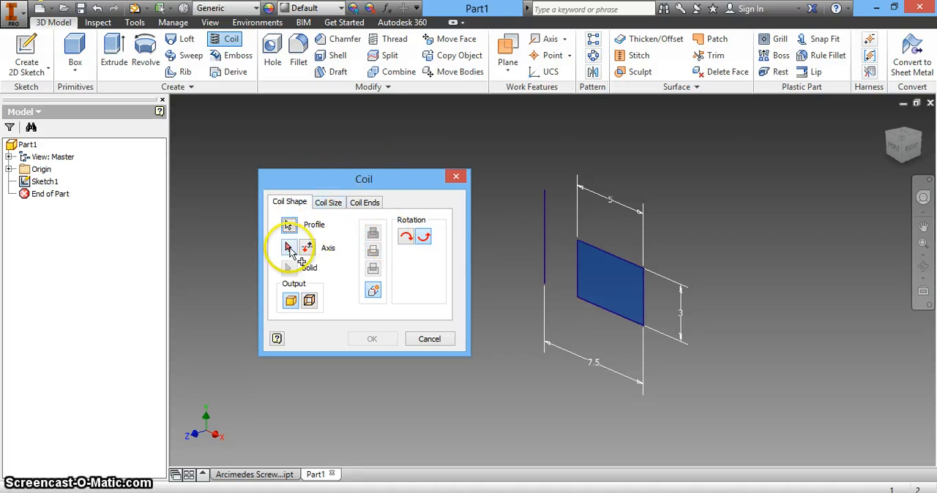
mouse_move(545, 238)
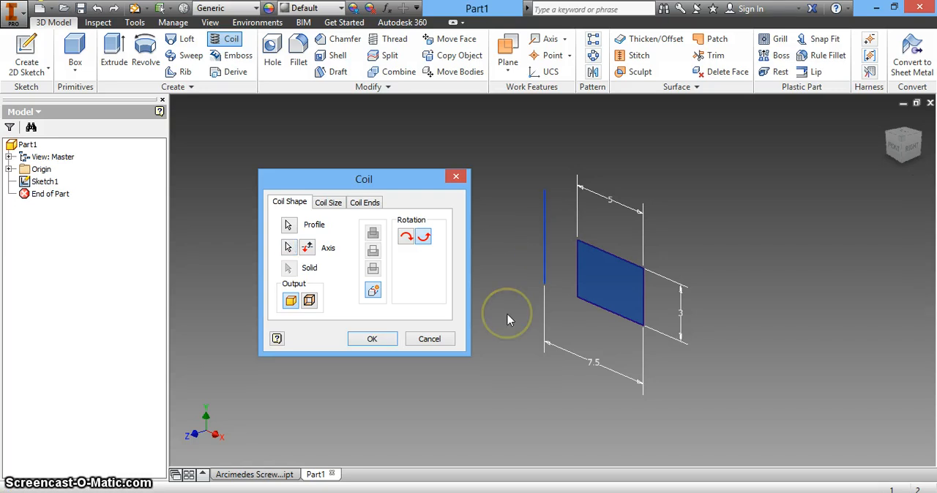
mouse_move(351, 216)
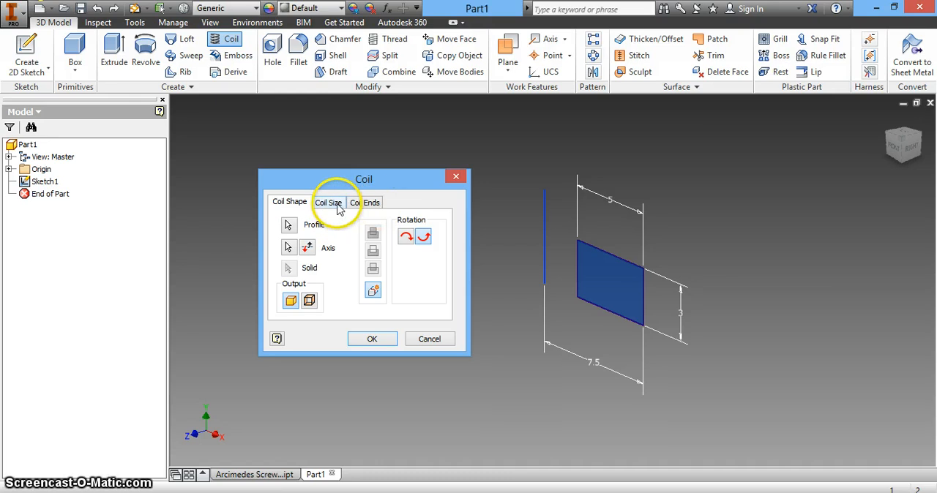
Set Coil Size to Revolution and Height with height 50 and 3 revolutions, creating Coil1.
click(328, 202)
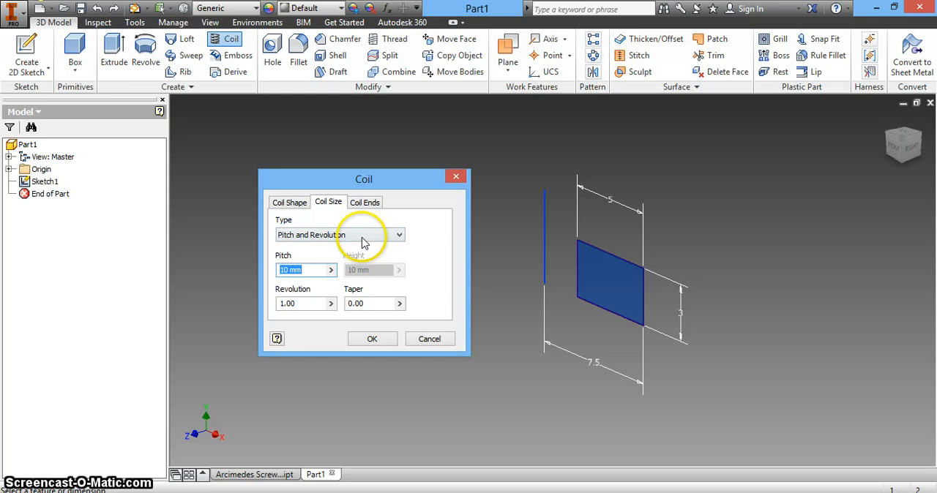
click(398, 235)
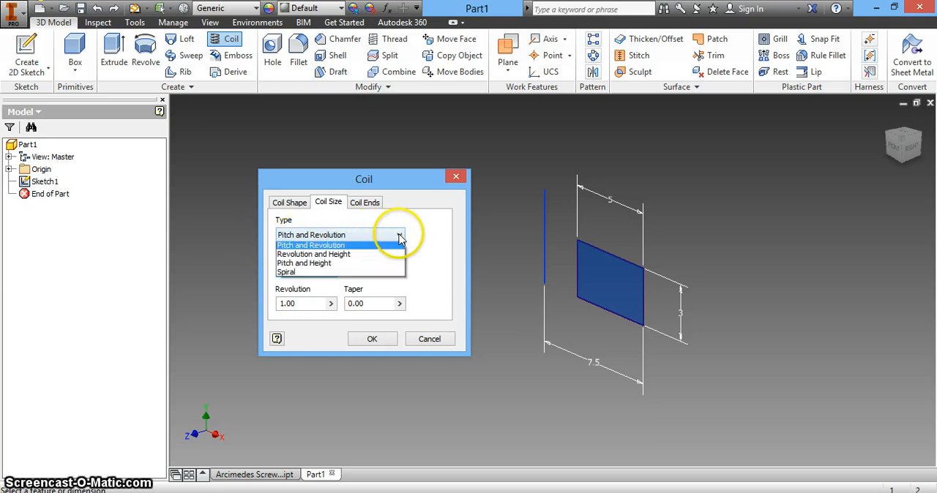
mouse_move(359, 256)
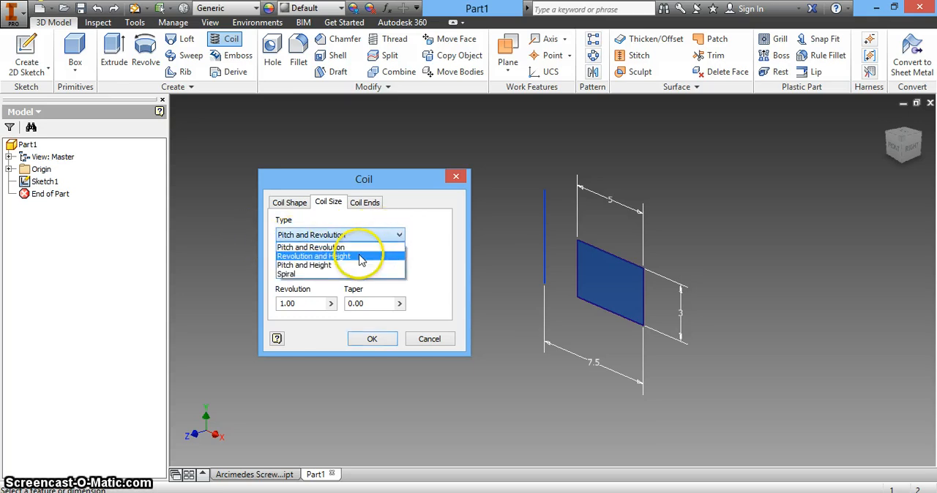
mouse_move(333, 275)
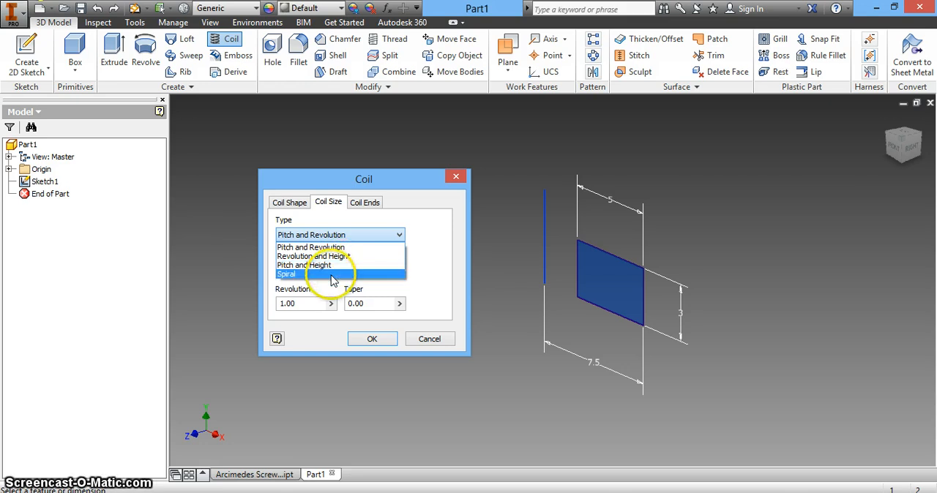
mouse_move(314, 255)
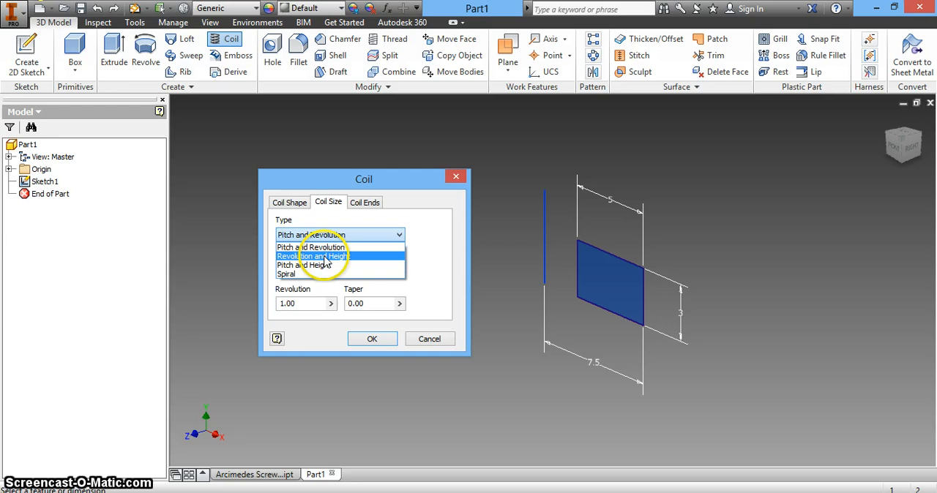
click(315, 256)
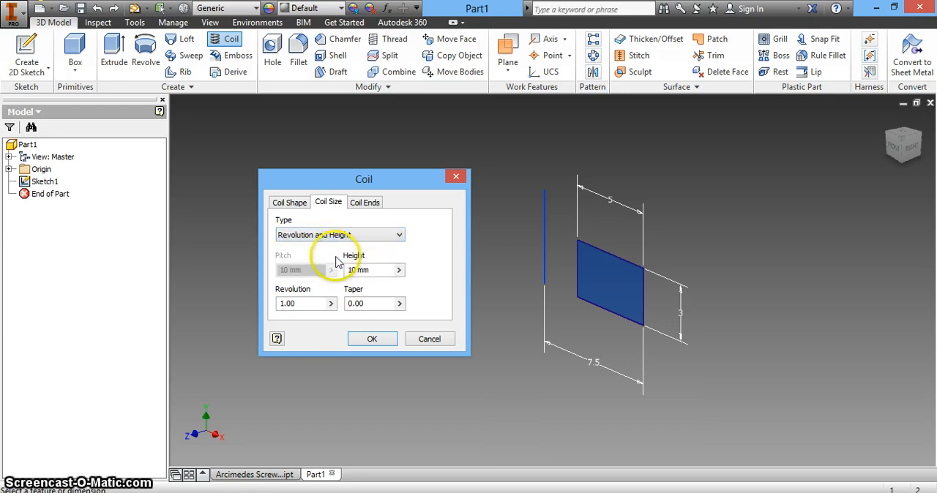
mouse_move(400, 272)
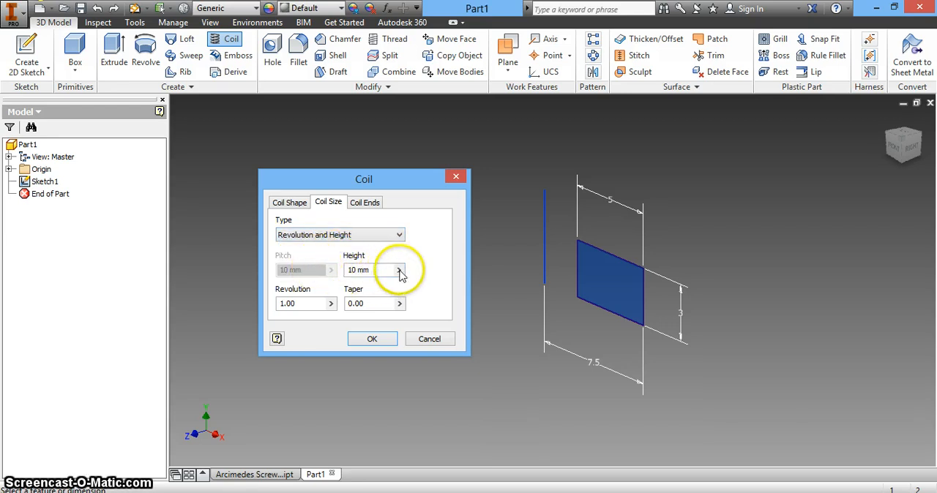
click(370, 270)
text(5)
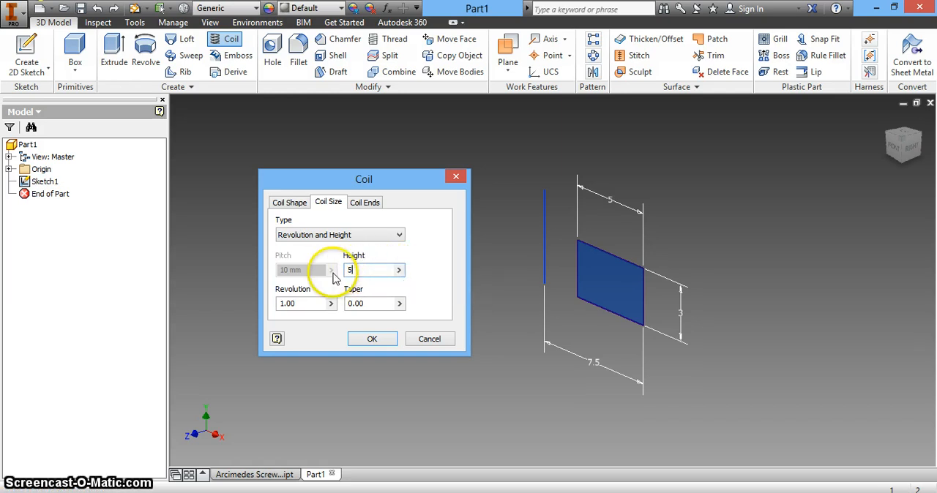
text(0)
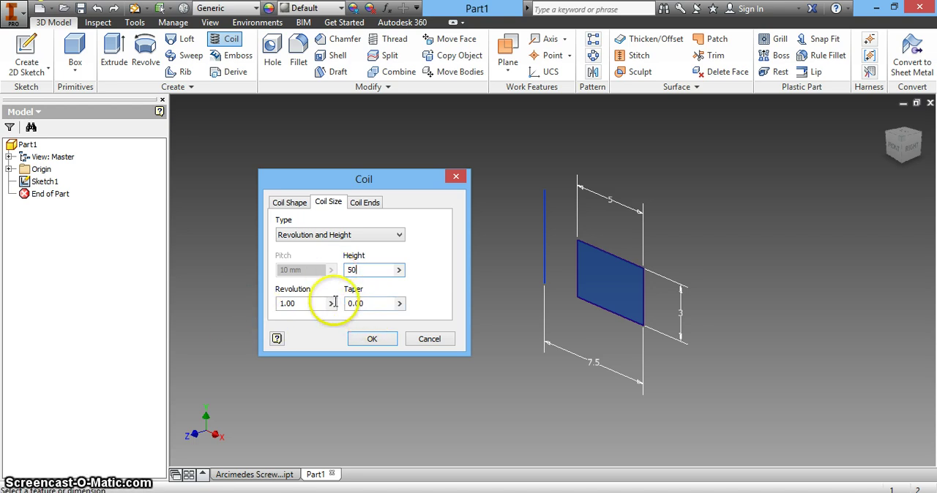
click(327, 303)
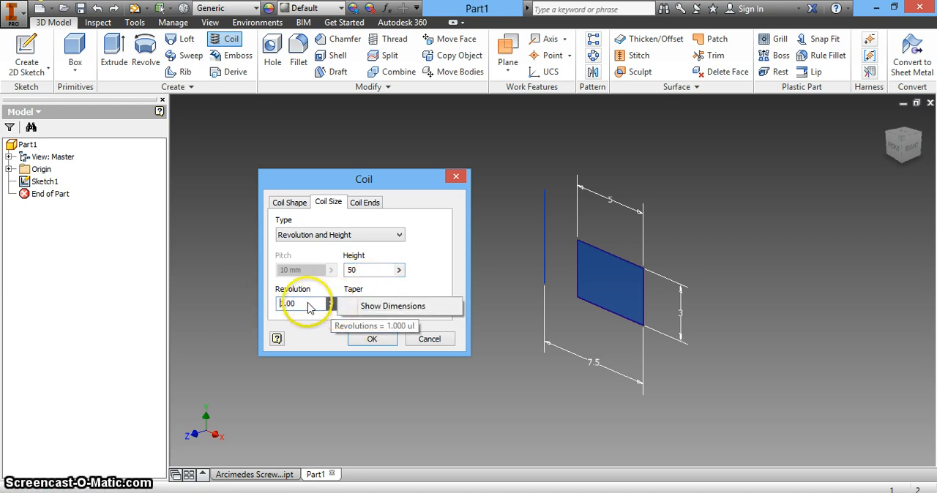
triple_click(299, 303)
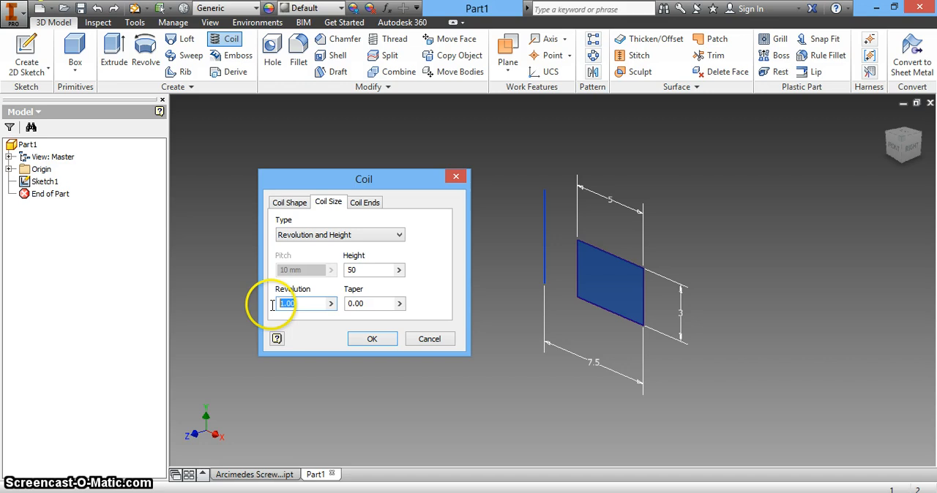
text(3)
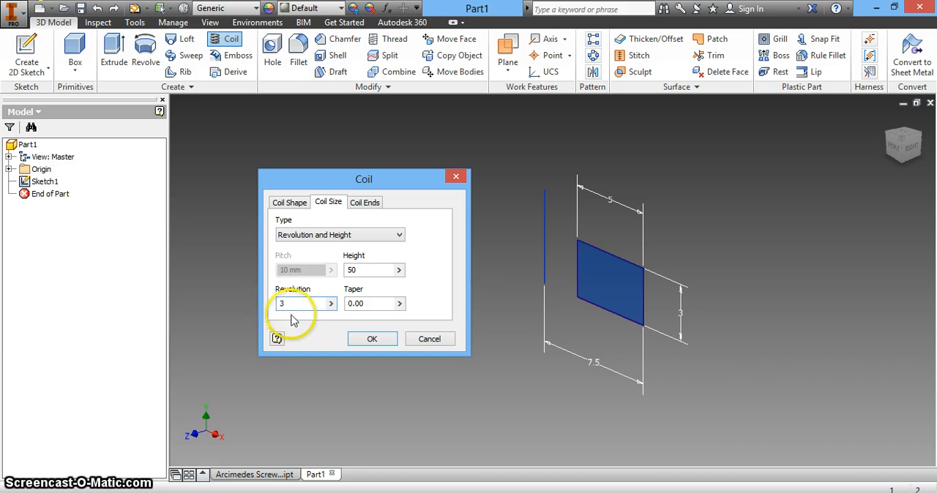
mouse_move(377, 304)
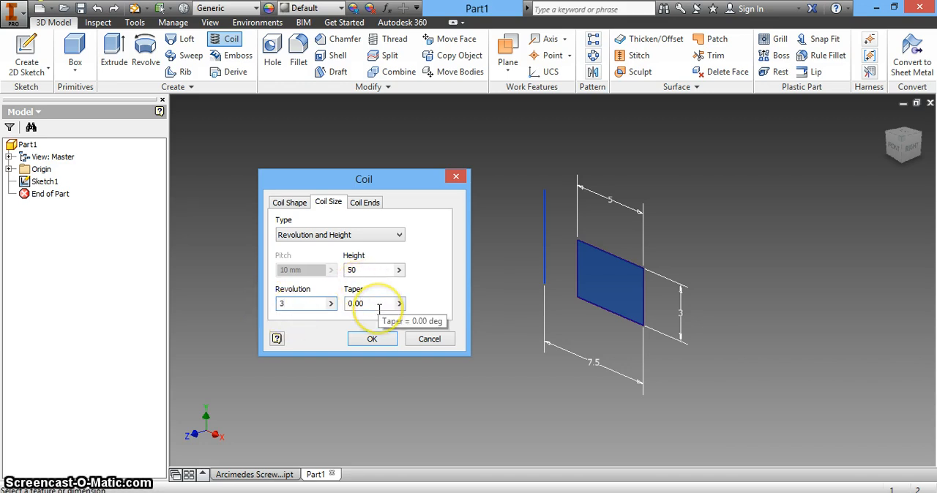
mouse_move(374, 333)
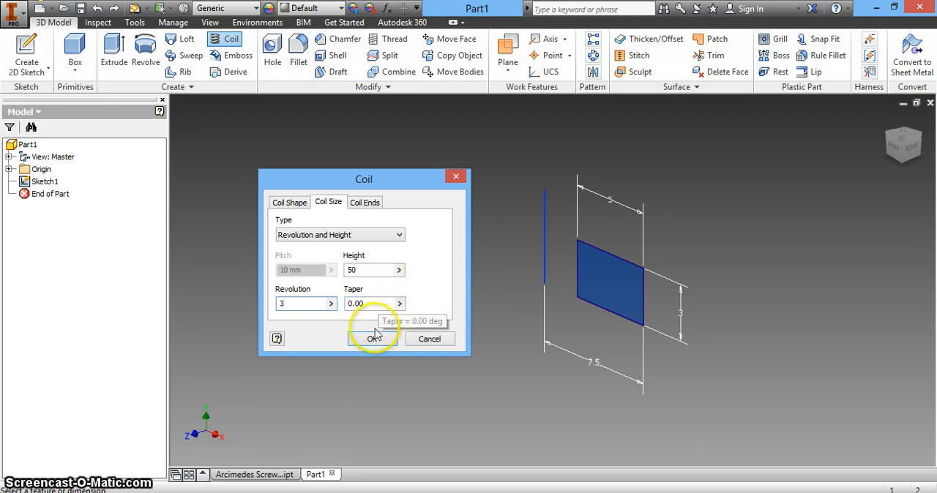
click(374, 338)
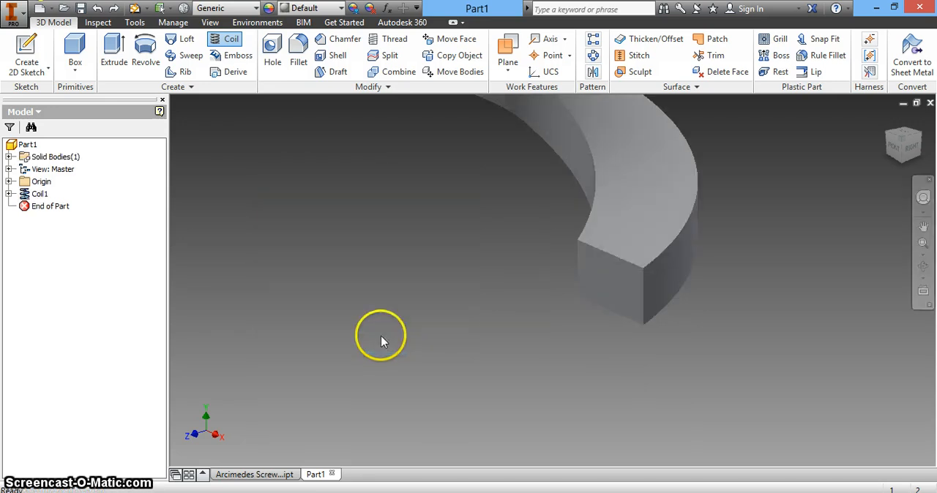
mouse_move(902, 139)
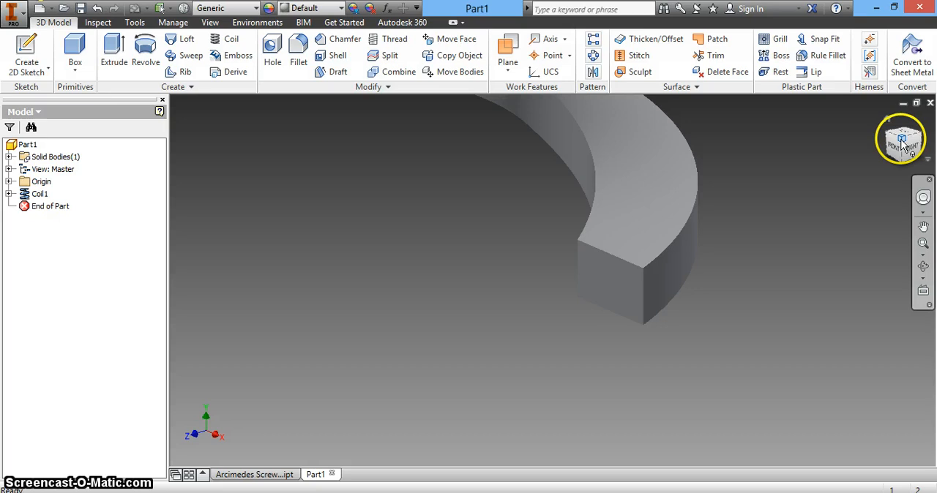